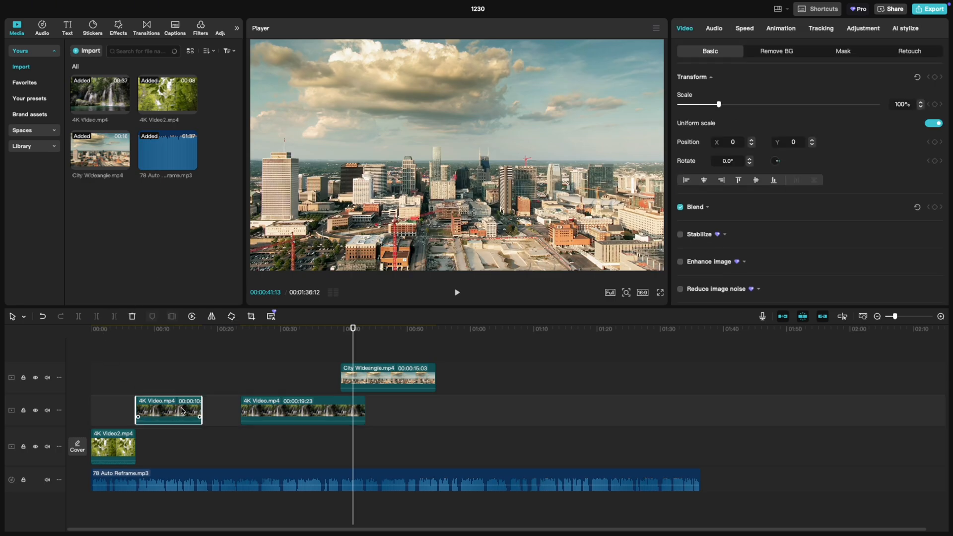
- Select the longer 4K Video clip on the second video track while it is still editable
{"action": "left_click", "coordinate": [303, 414]}
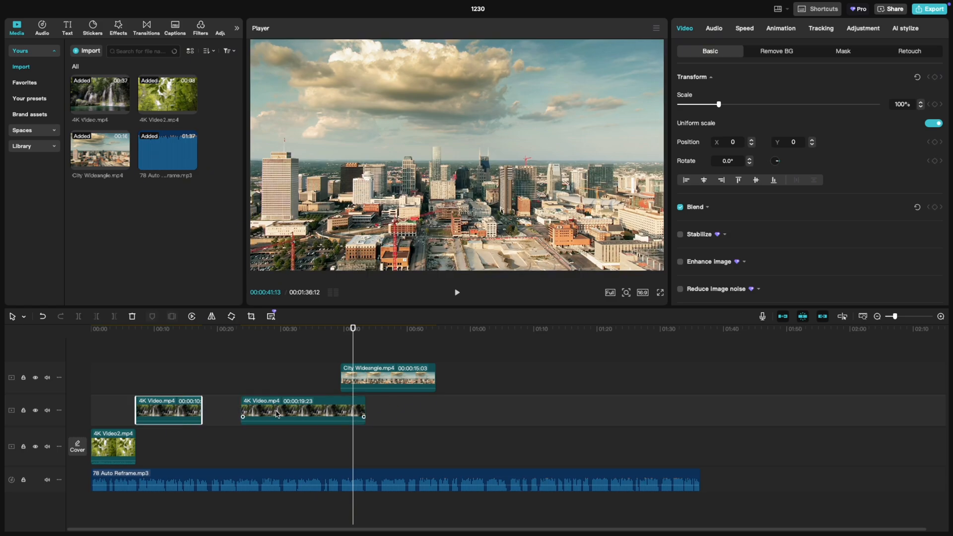
{"action": "left_click", "coordinate": [278, 414]}
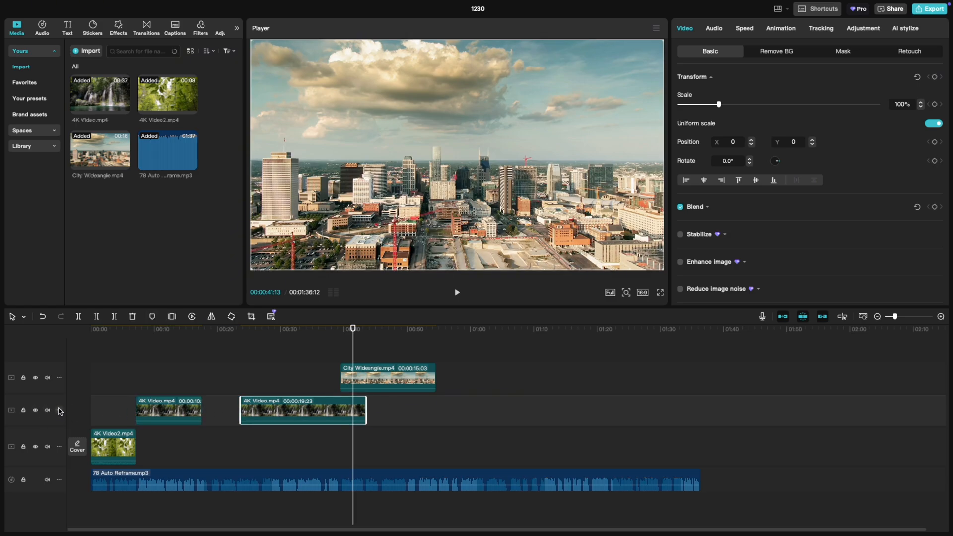
{"action": "mouse_move", "coordinate": [23, 410]}
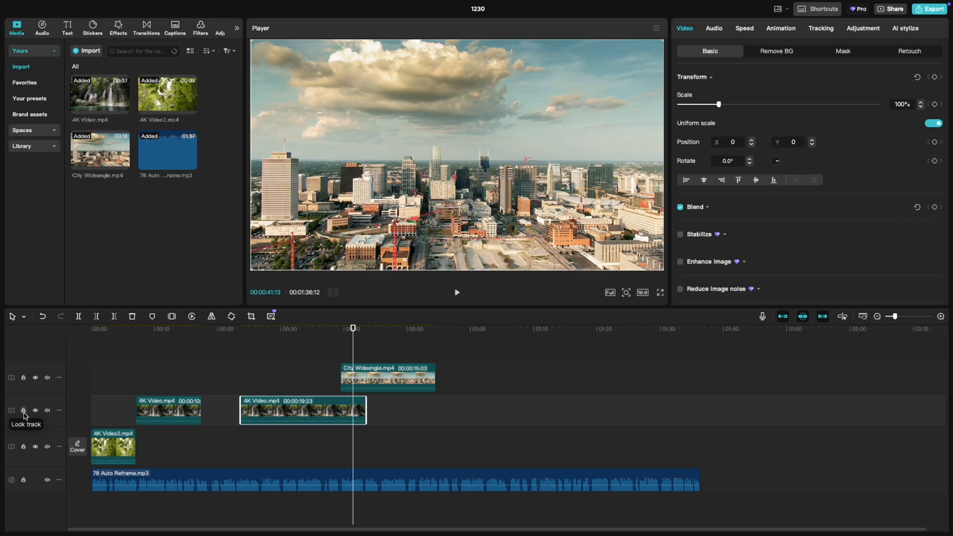
- Lock the second video track so its hatched 4K Video clips can no longer be selected
{"action": "left_click", "coordinate": [22, 410]}
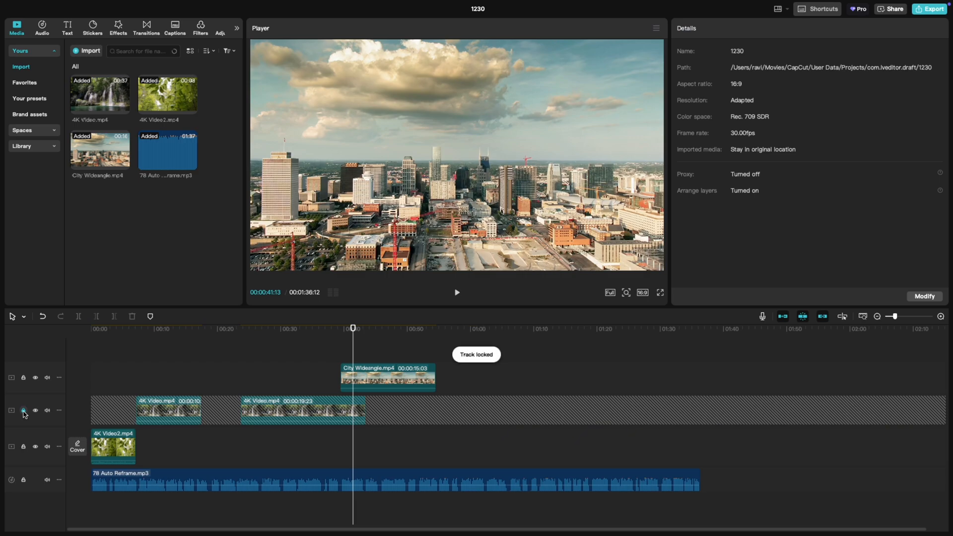
{"action": "left_click", "coordinate": [24, 409]}
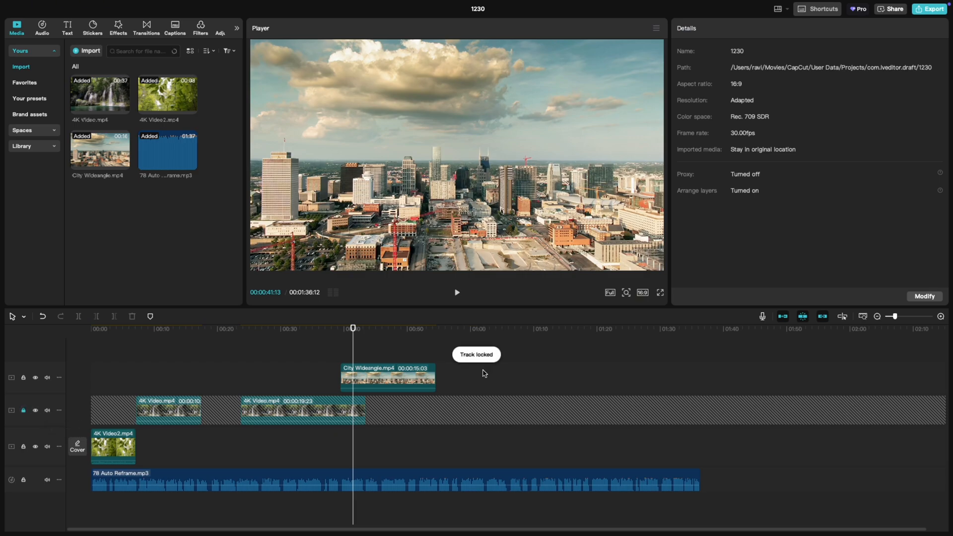
{"action": "mouse_move", "coordinate": [192, 404]}
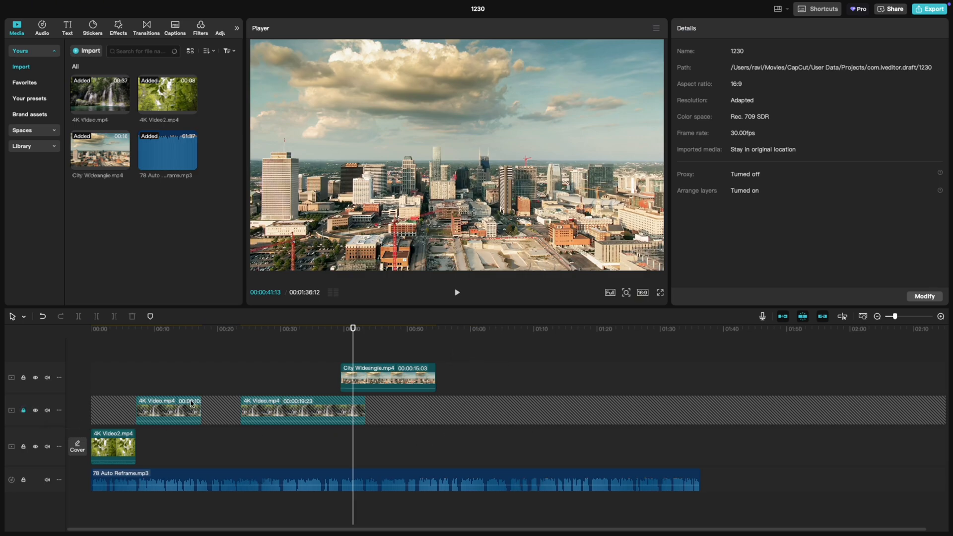
{"action": "mouse_move", "coordinate": [280, 416]}
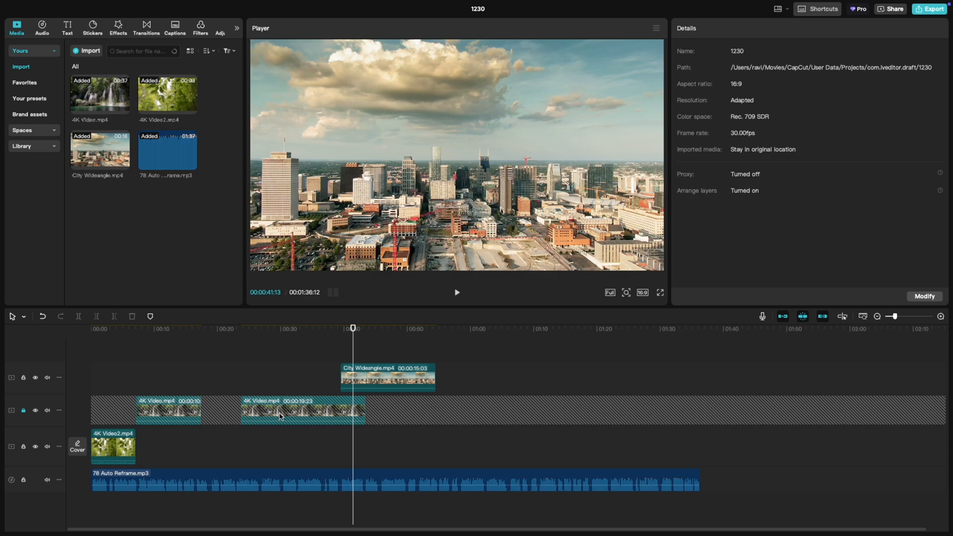
{"action": "mouse_move", "coordinate": [298, 417]}
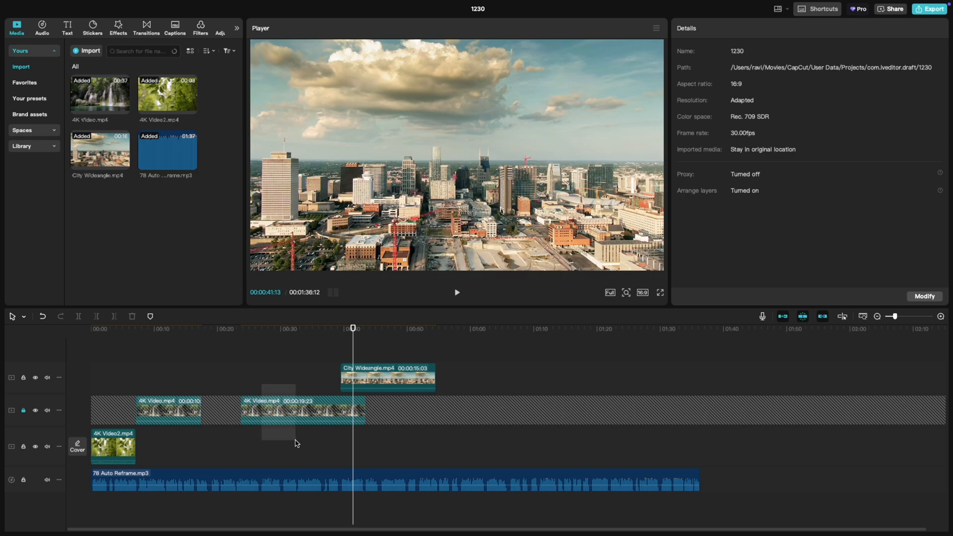
{"action": "left_click", "coordinate": [387, 377]}
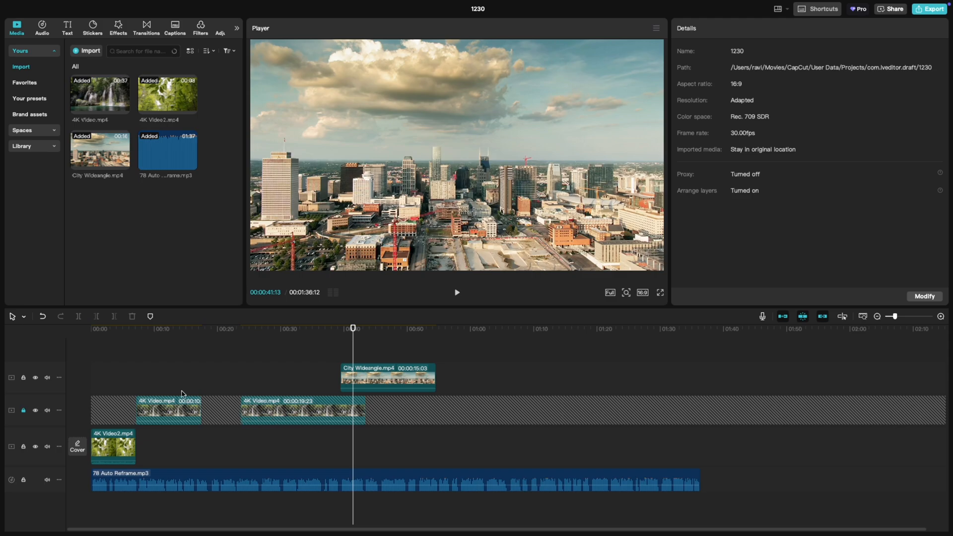
{"action": "mouse_move", "coordinate": [173, 392]}
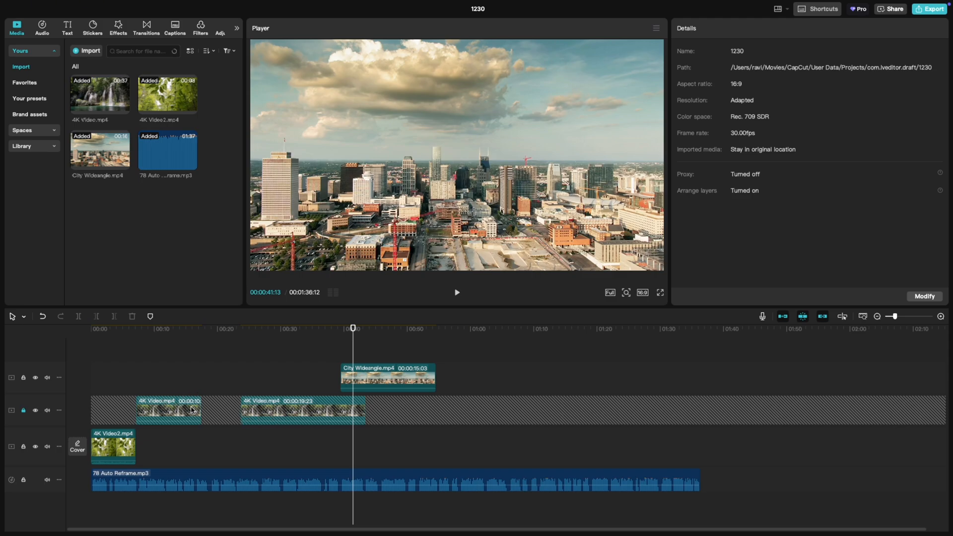
{"action": "left_click", "coordinate": [23, 411]}
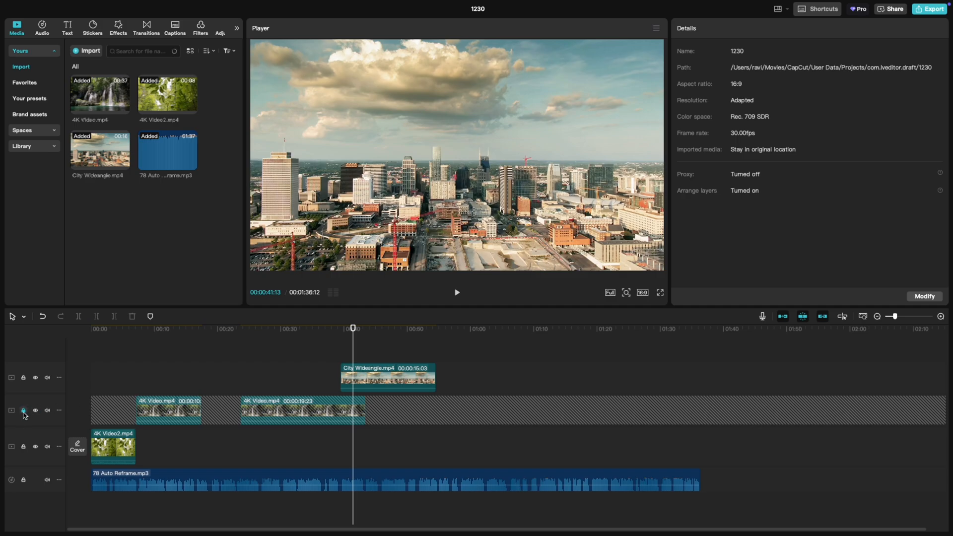
{"action": "left_click", "coordinate": [23, 409]}
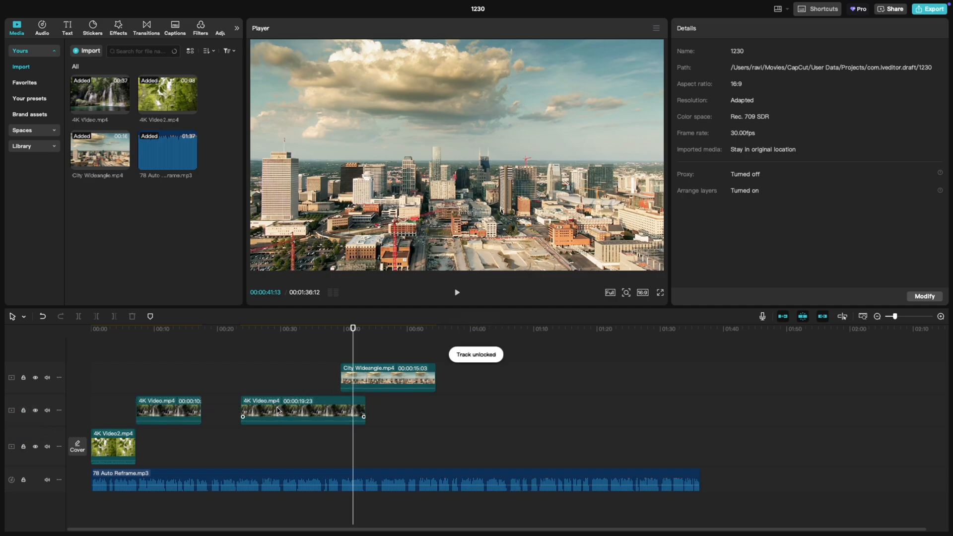
{"action": "left_click", "coordinate": [278, 411]}
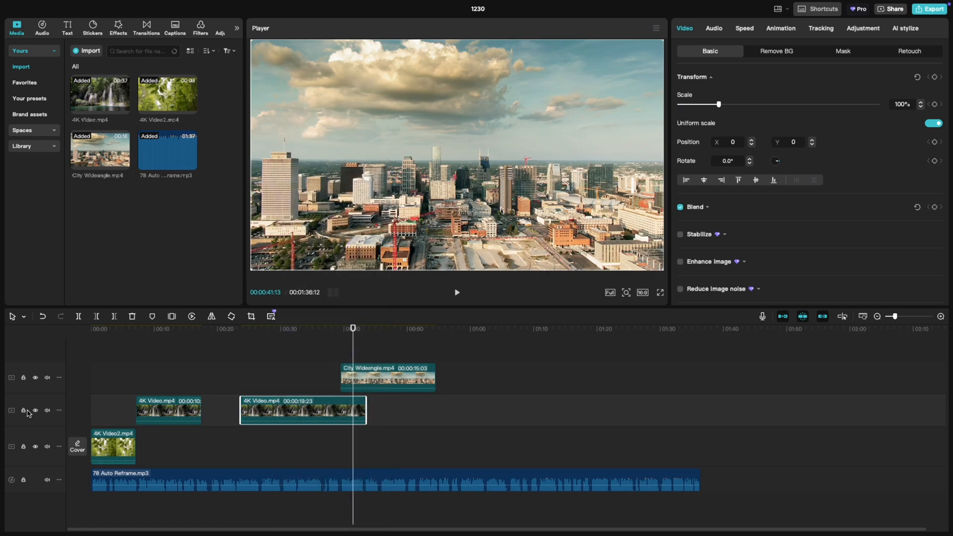
{"action": "left_click", "coordinate": [24, 409]}
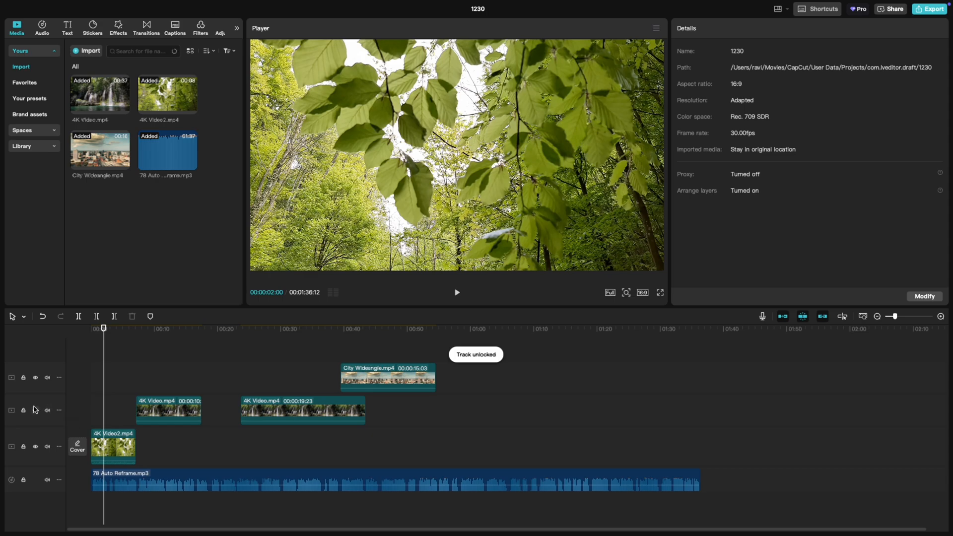
{"action": "left_click", "coordinate": [24, 411]}
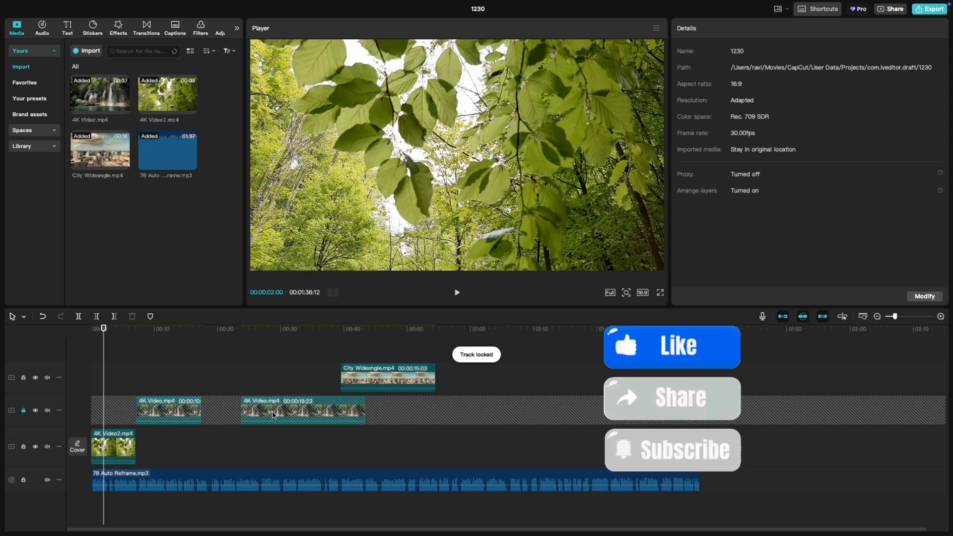